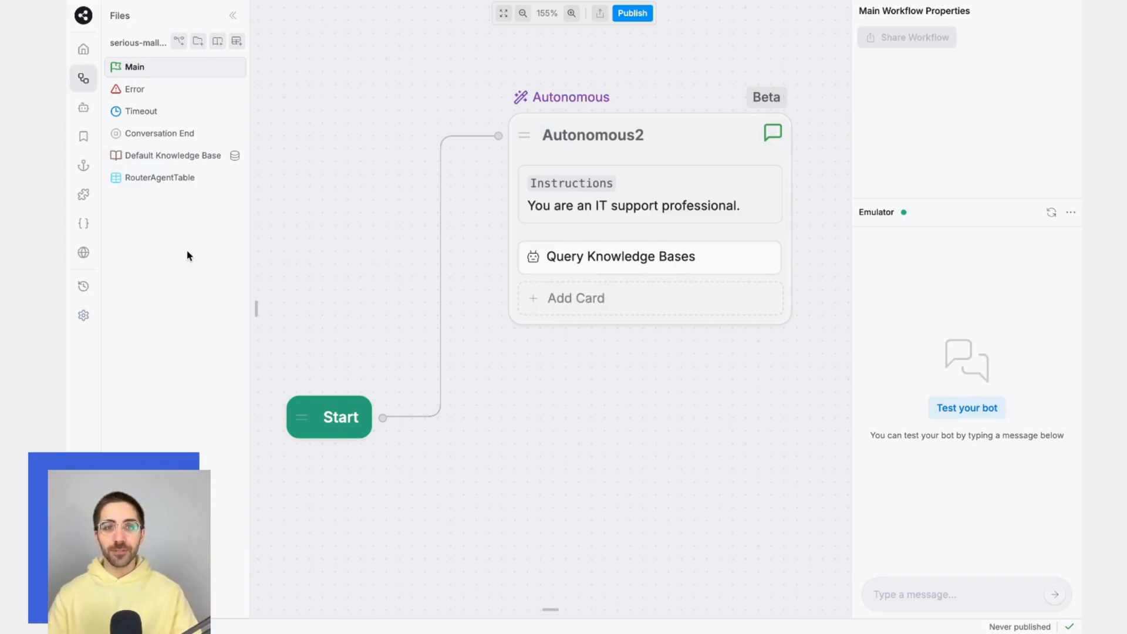
- Search the integration hub for 'whats' and open the WhatsApp integration details
{"action": "left_click", "coordinate": [83, 195]}
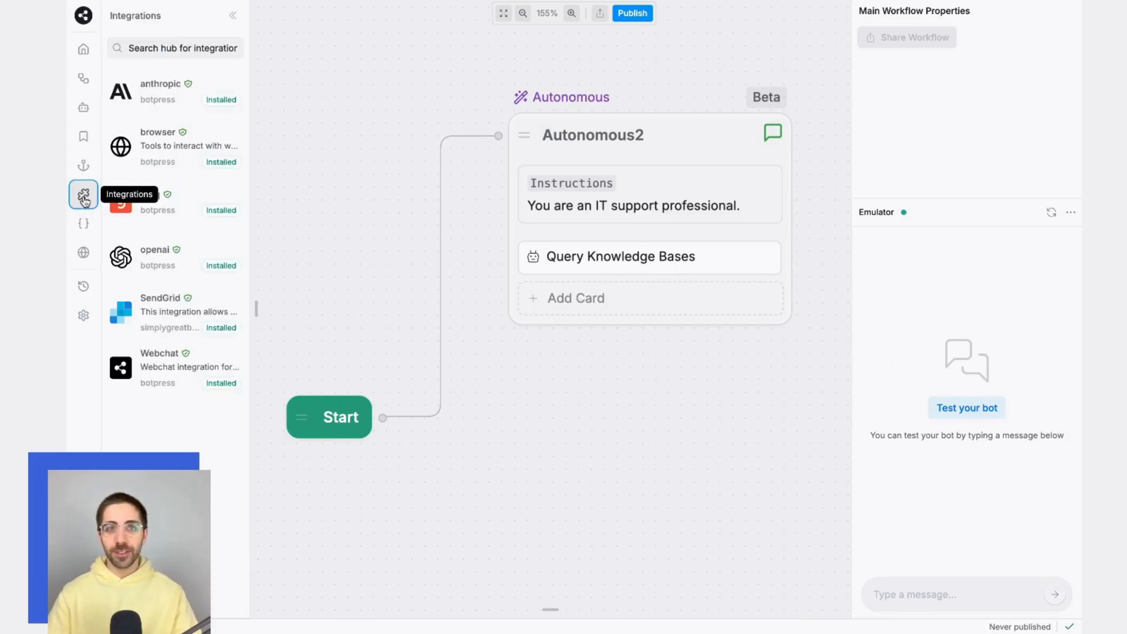
{"action": "type", "text": "whats"}
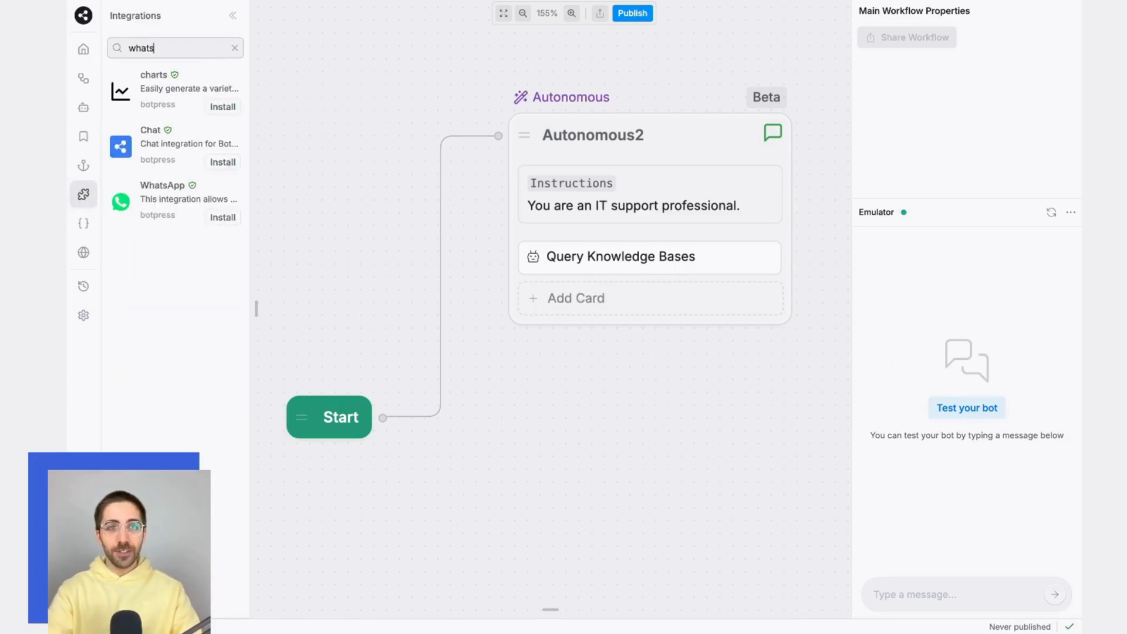
{"action": "left_click", "coordinate": [176, 199]}
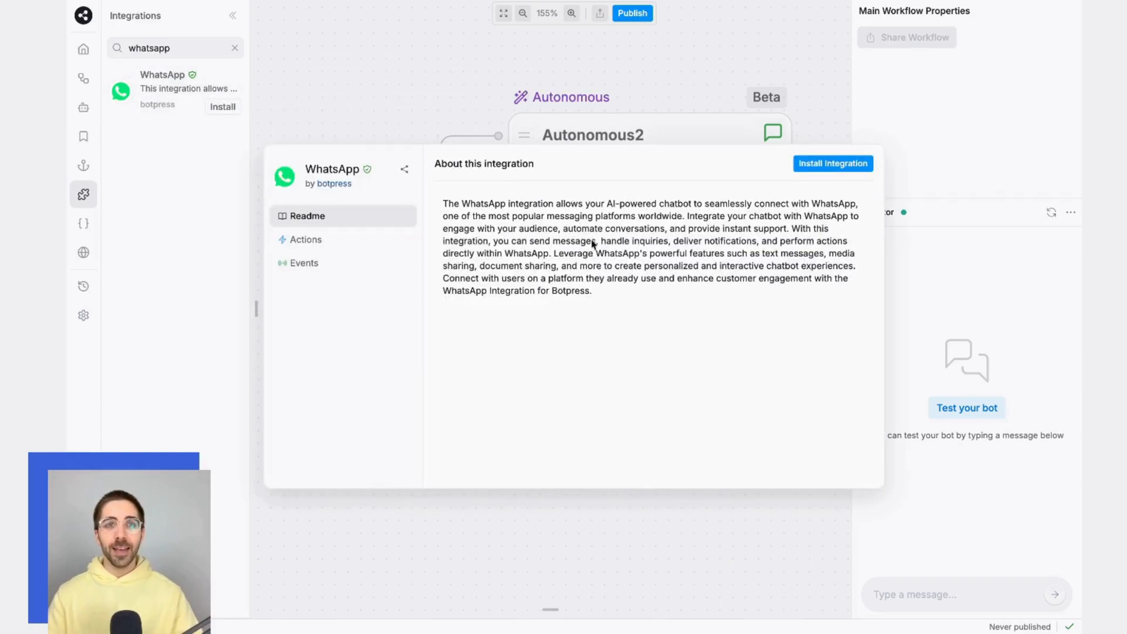
- Install WhatsApp, switch on Enable Integration, and launch the Authorize WhatsApp wizard
{"action": "left_click", "coordinate": [833, 163]}
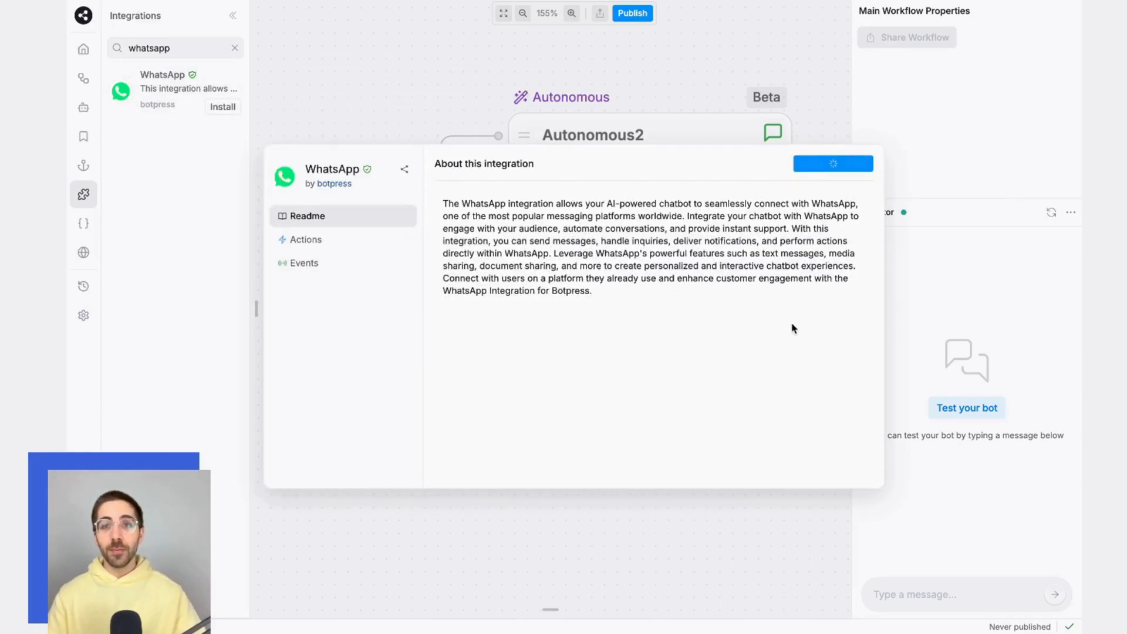
{"action": "left_click", "coordinate": [834, 164]}
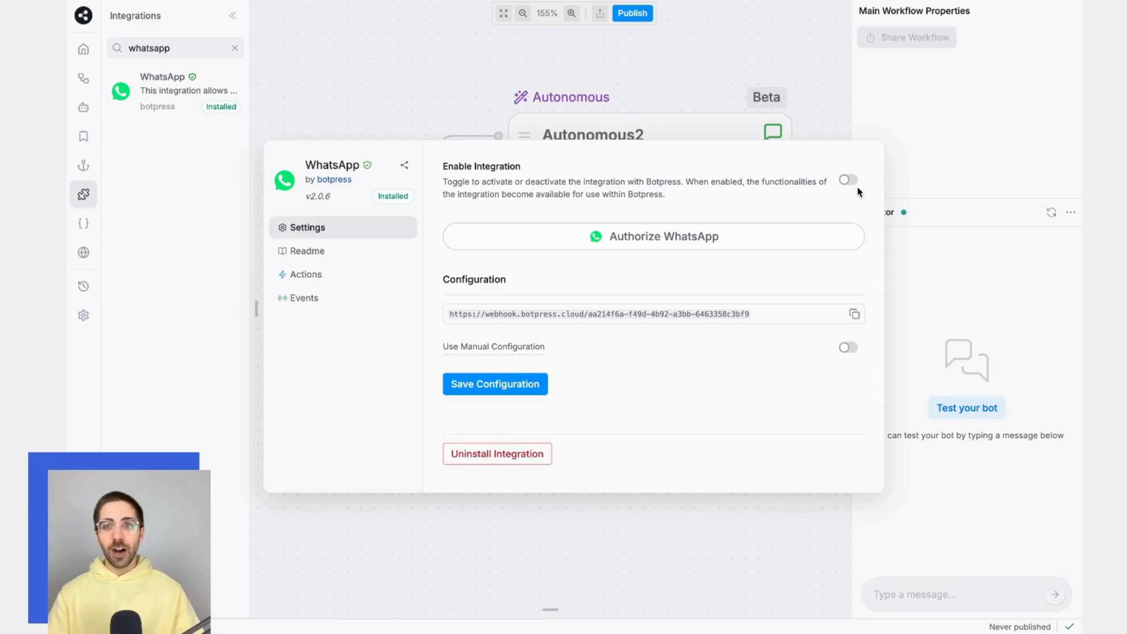
{"action": "left_click", "coordinate": [848, 180]}
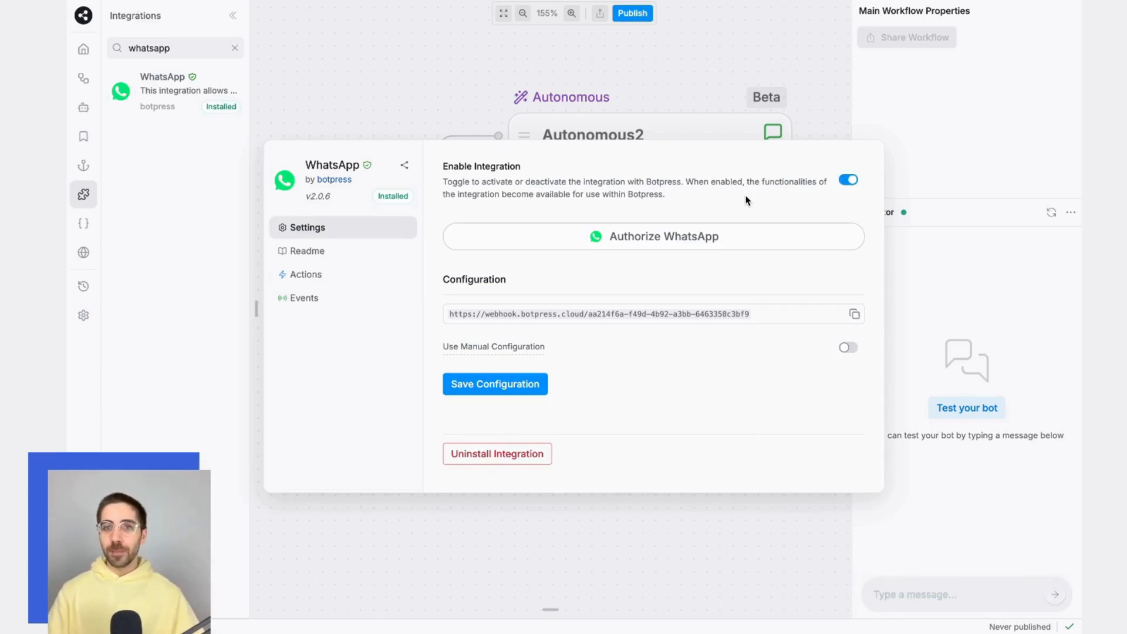
{"action": "left_click", "coordinate": [652, 237]}
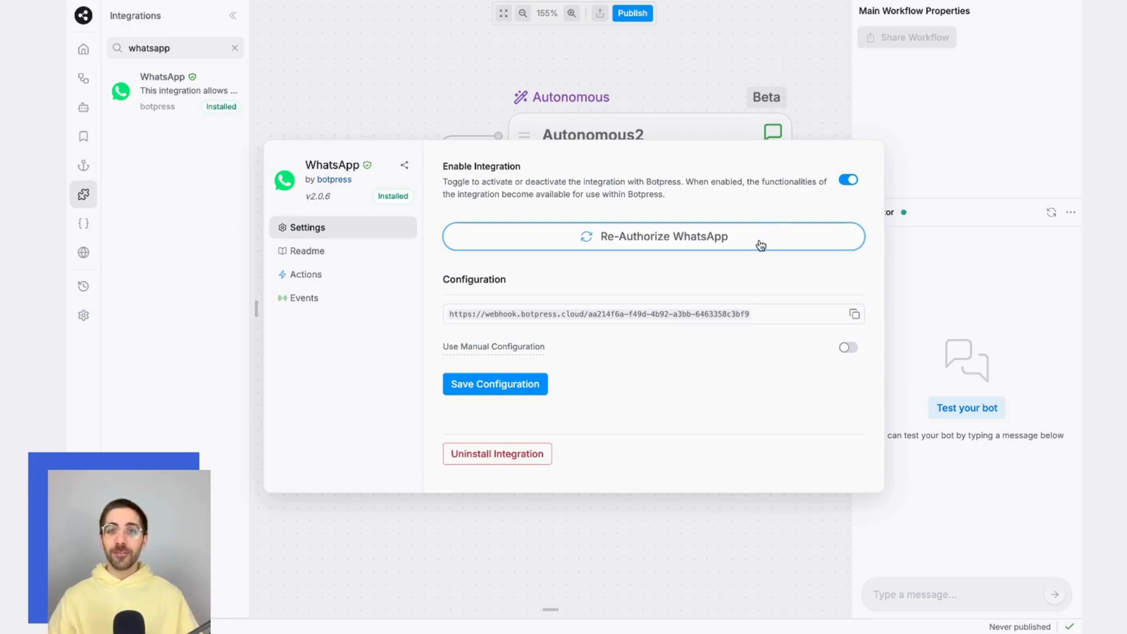
{"action": "left_click", "coordinate": [663, 237]}
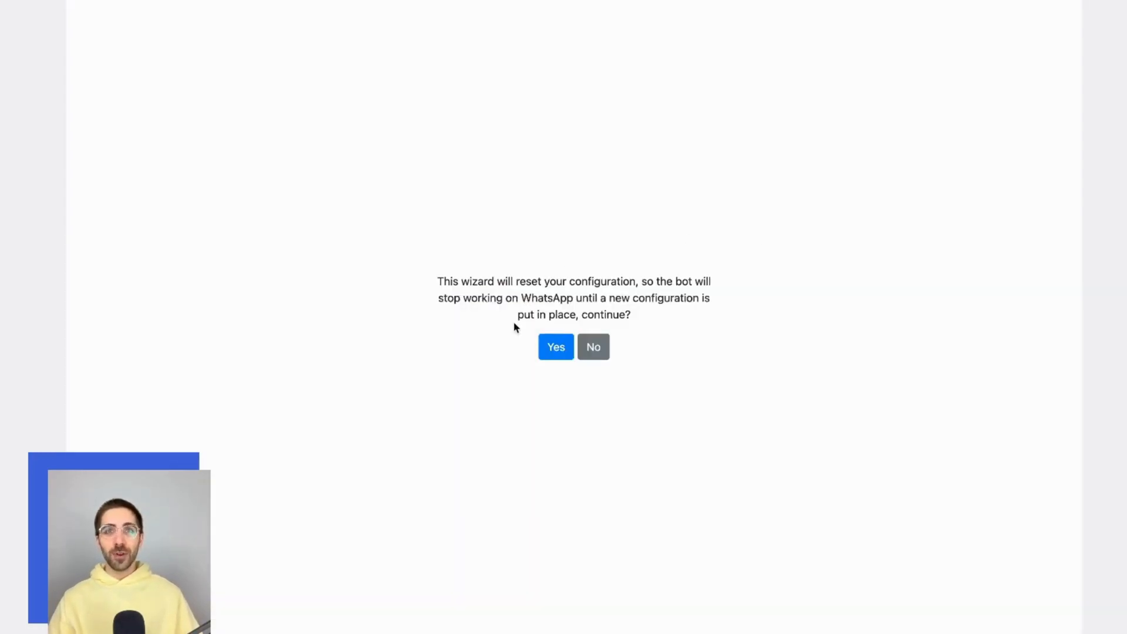
- Confirm the configuration reset and continue as the signed-in Facebook account
{"action": "left_click", "coordinate": [555, 346]}
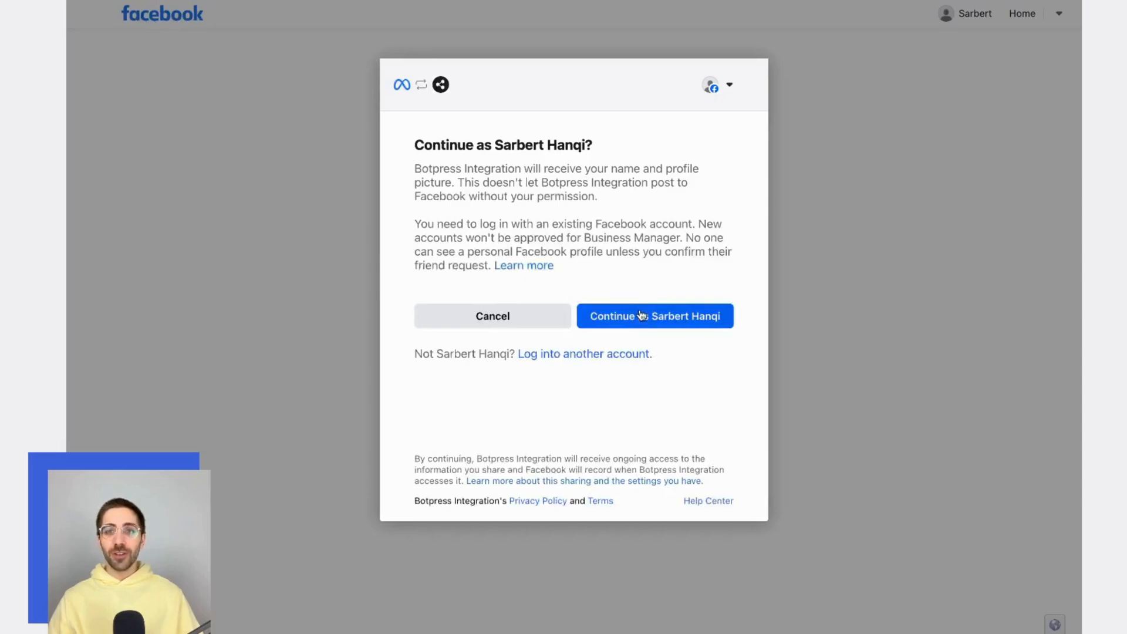
{"action": "left_click", "coordinate": [655, 315]}
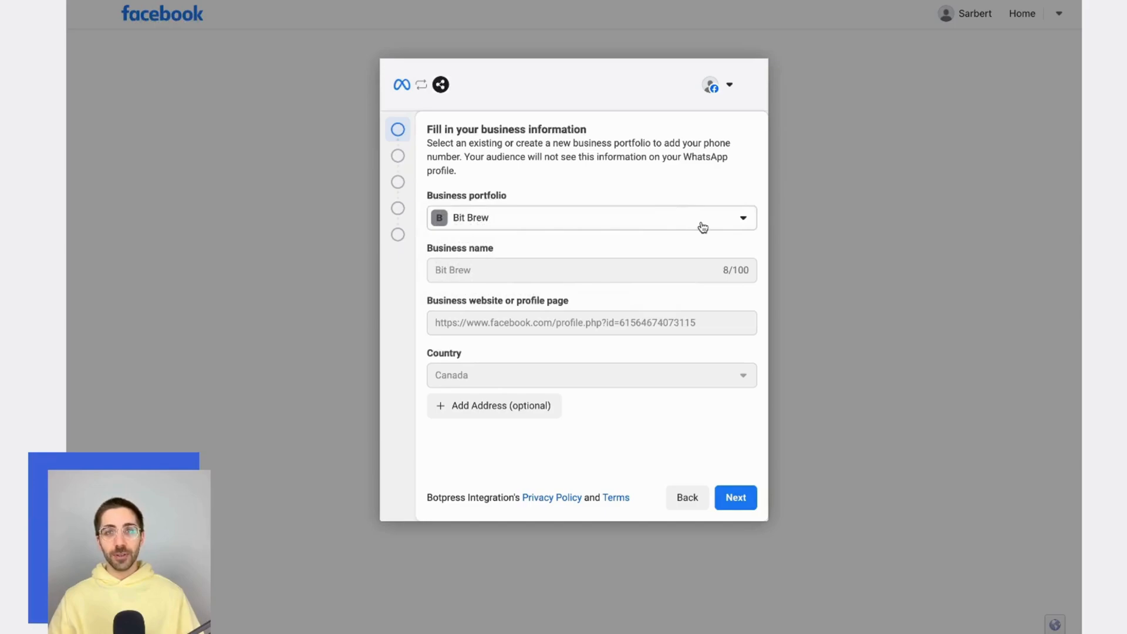
{"action": "mouse_move", "coordinate": [693, 187]}
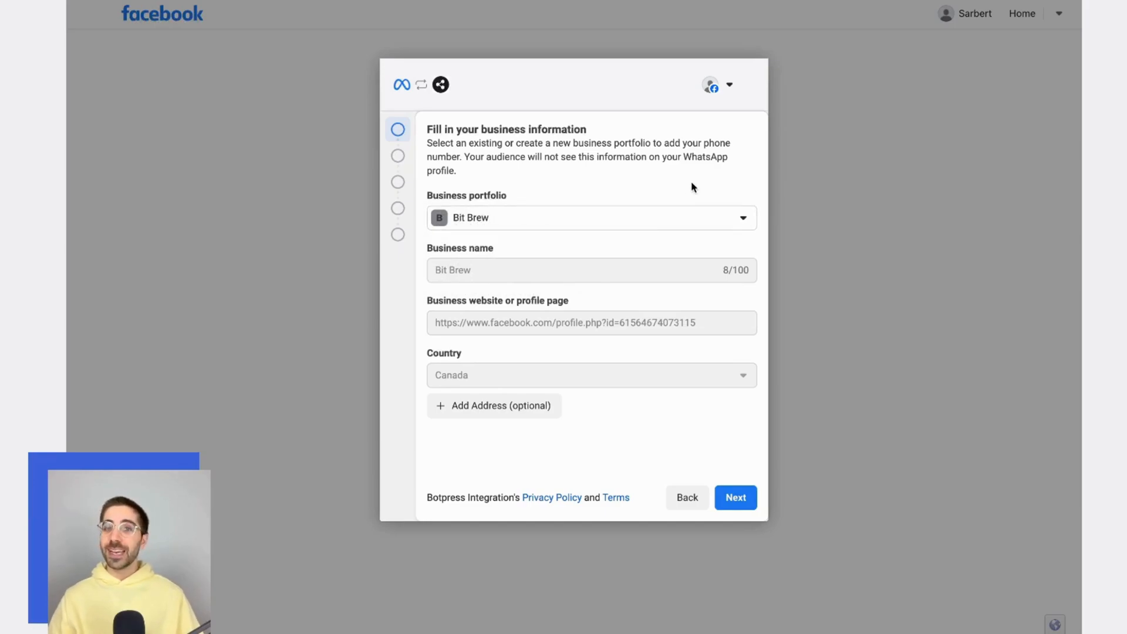